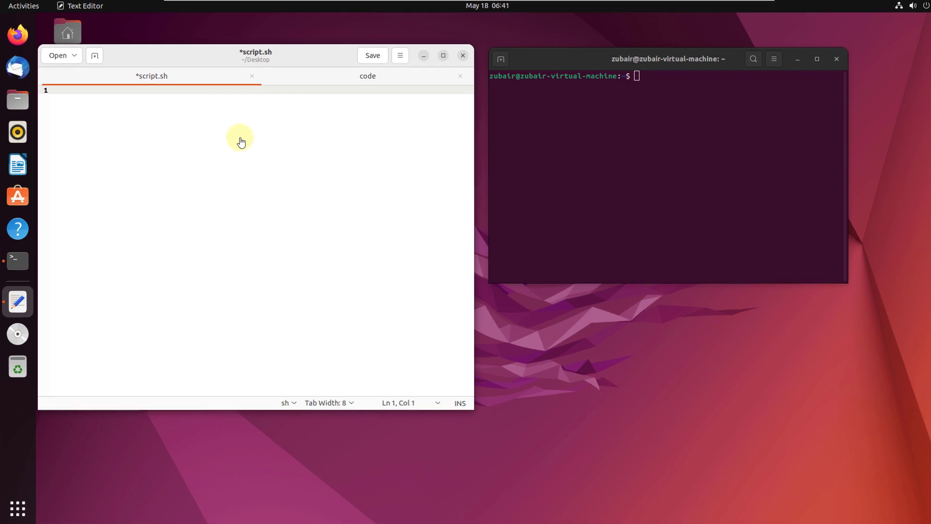
# Step: Write the my_fun() function header with its opening and closing braces in script.sh
pyautogui.click(442, 55)
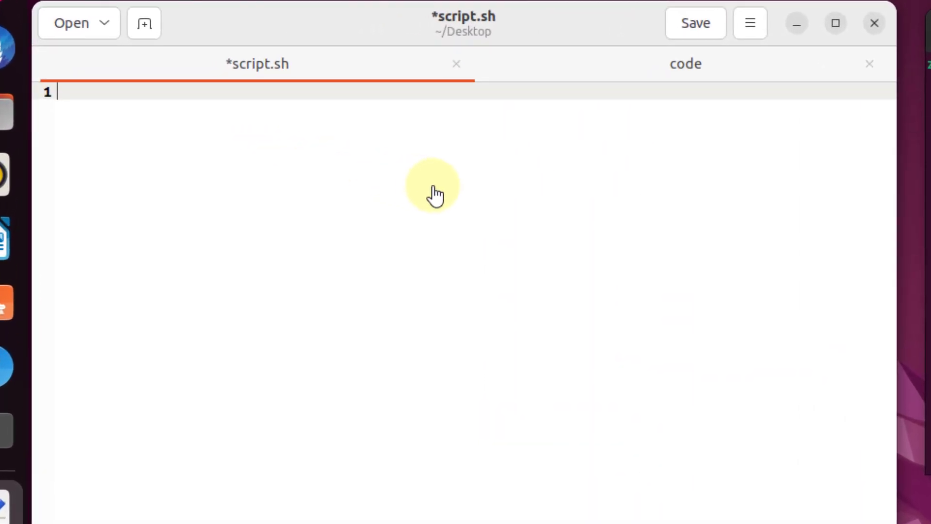
pyautogui.write('my')
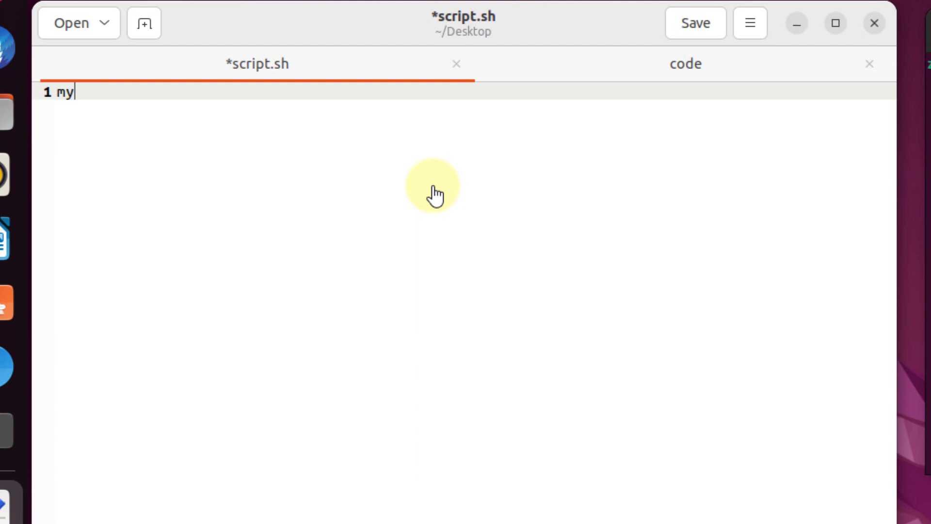
pyautogui.write('_fun(')
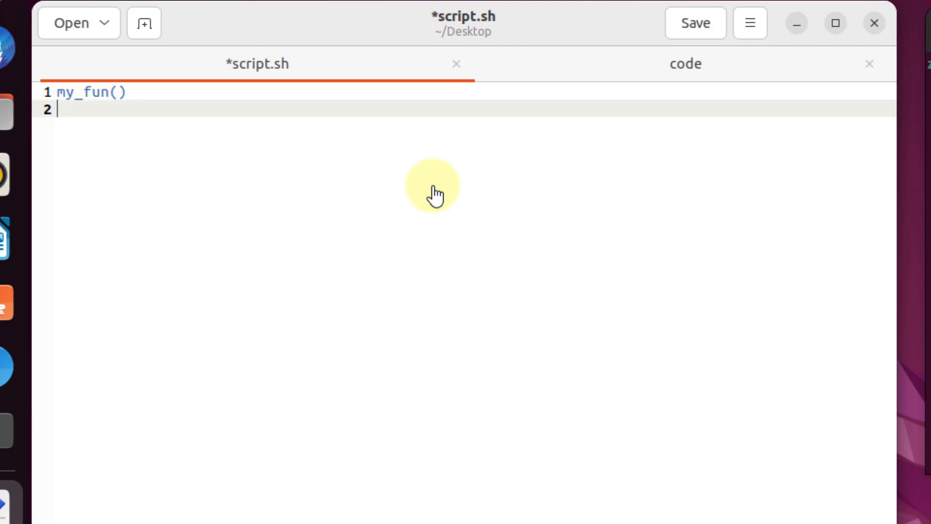
pyautogui.write('{')
pyautogui.write('}')
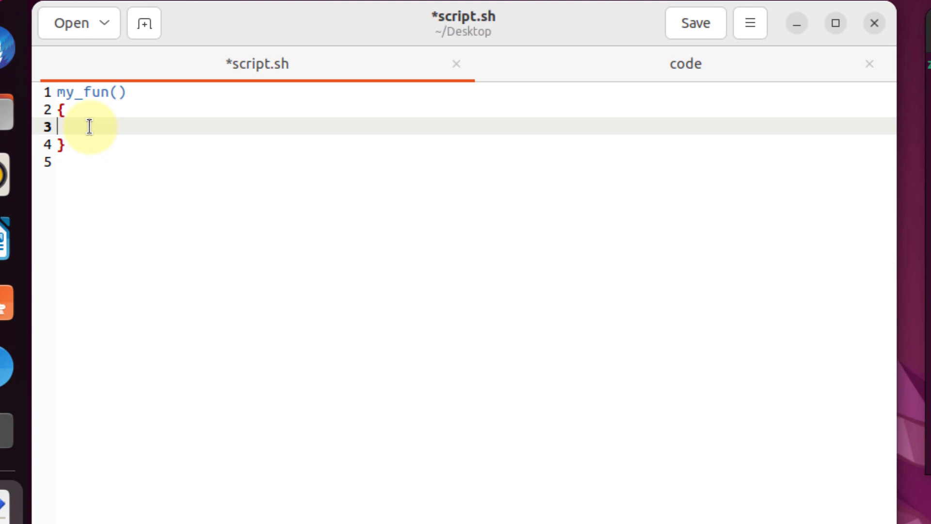
# Step: Add the line sum=$(($1 + $2)) inside my_fun's braces
pyautogui.write('sum')
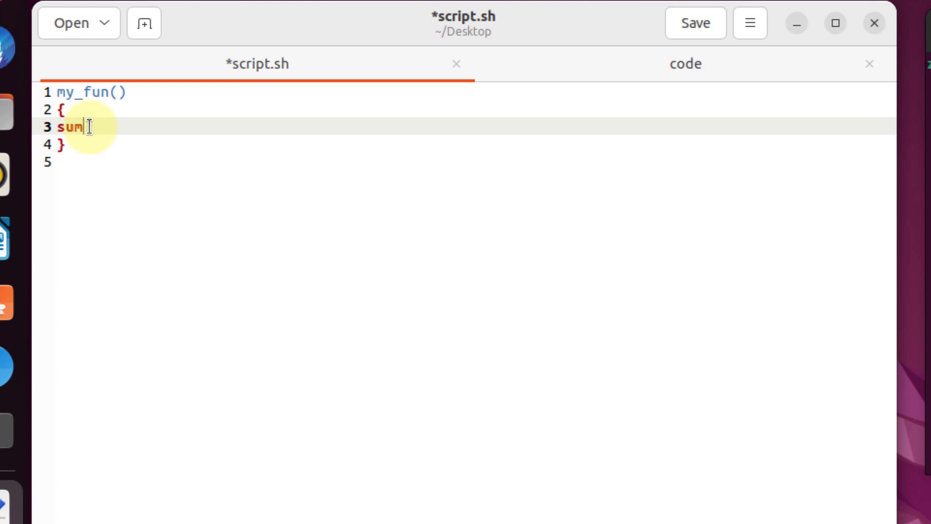
pyautogui.write('=')
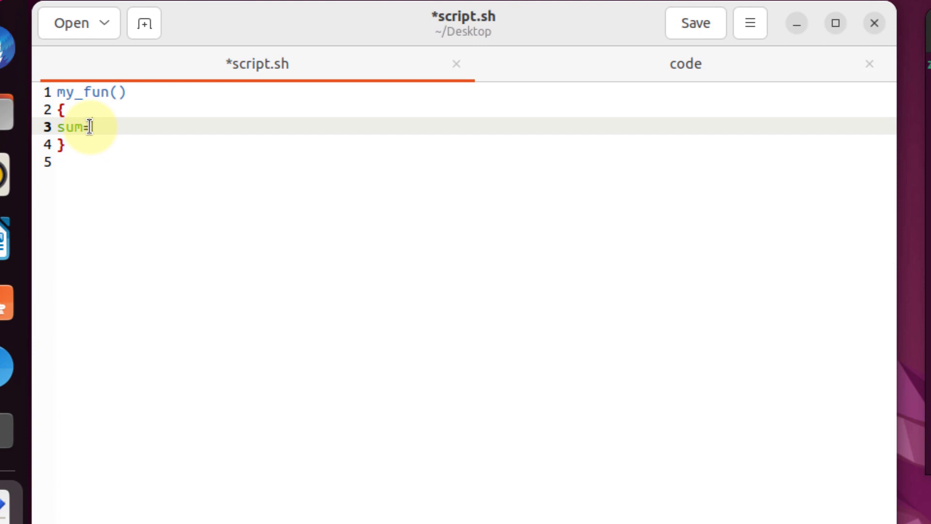
pyautogui.write('$')
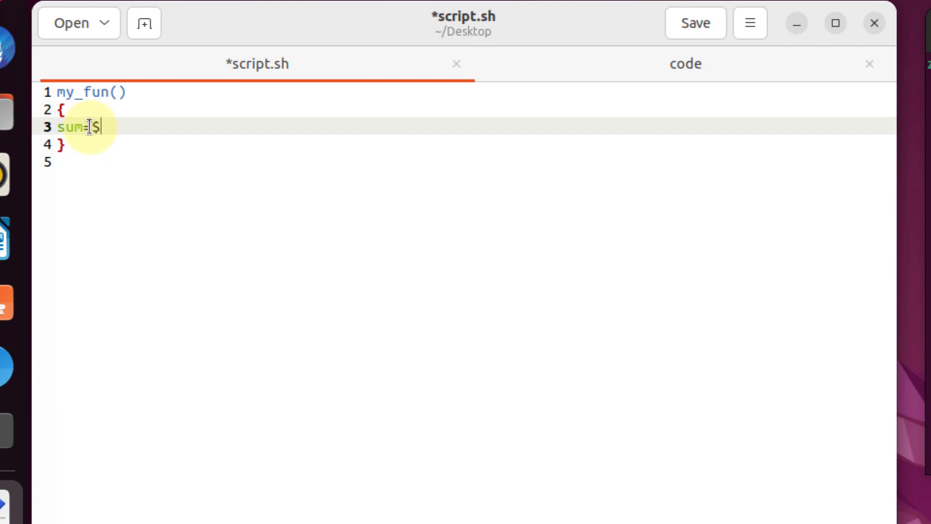
pyautogui.write('(())')
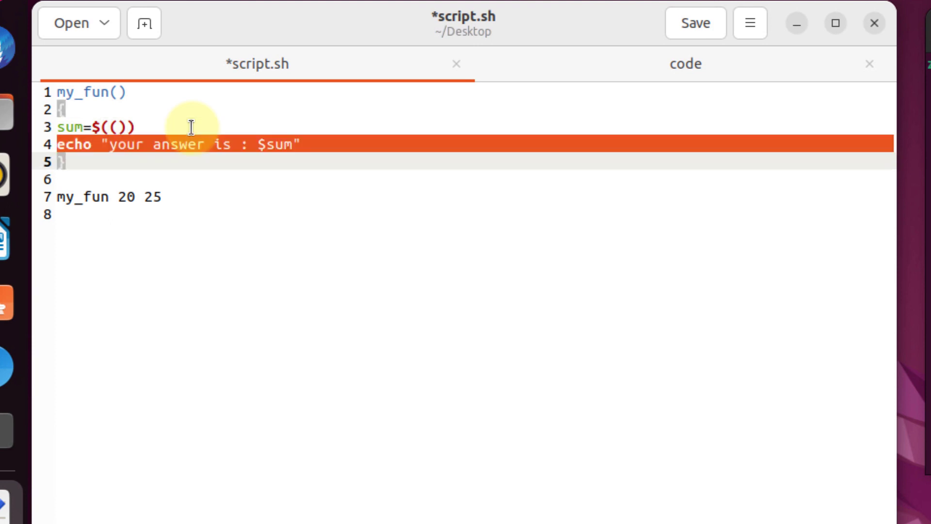
pyautogui.press('Delete')
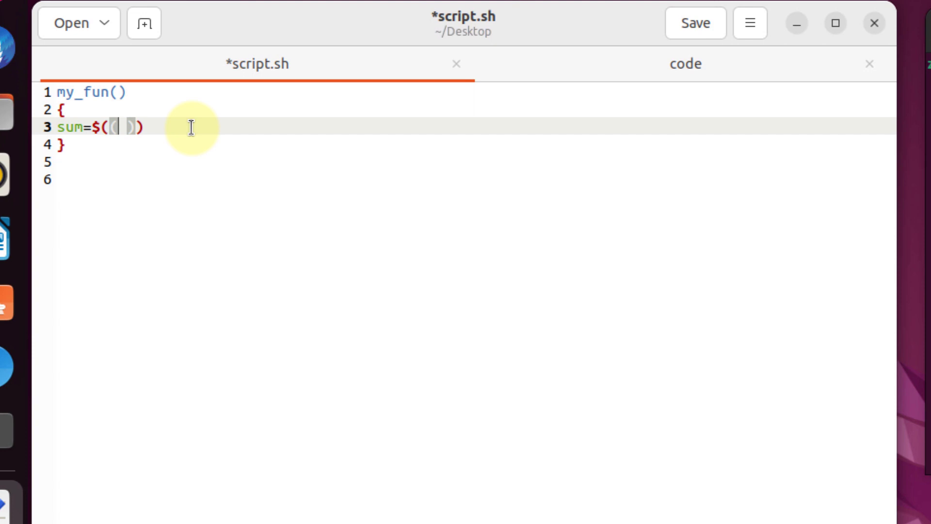
pyautogui.write('$1')
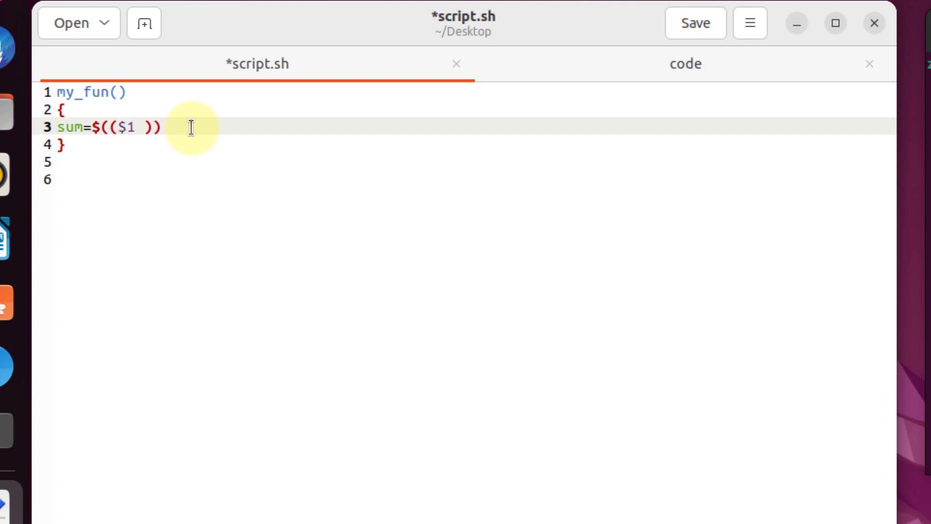
pyautogui.write('+')
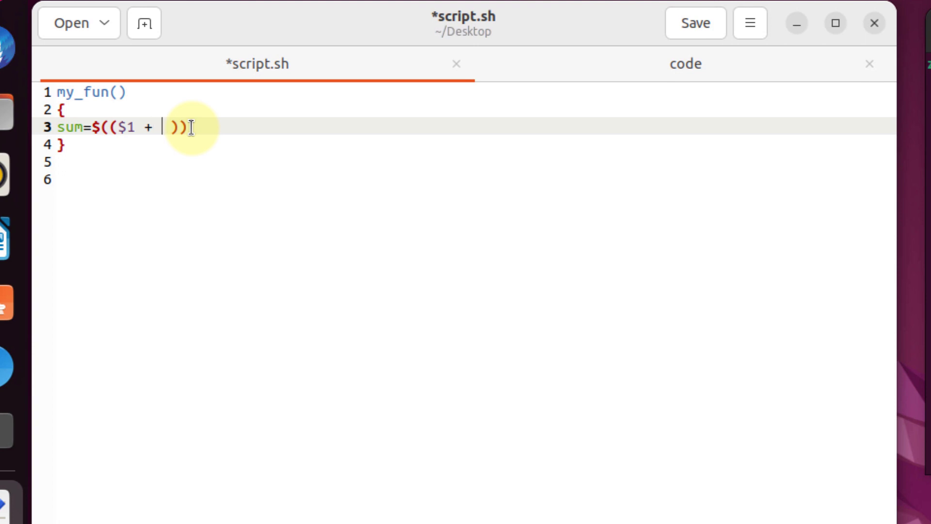
pyautogui.write('$')
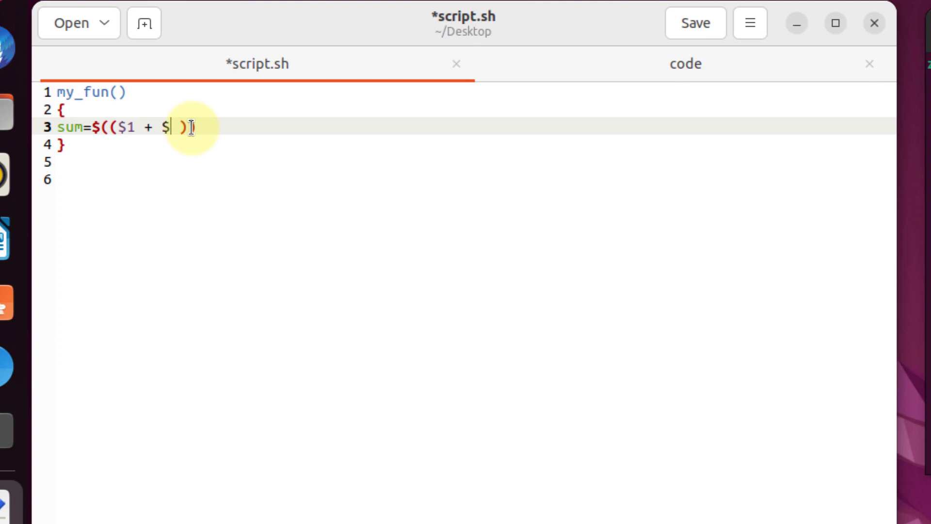
pyautogui.write('2')
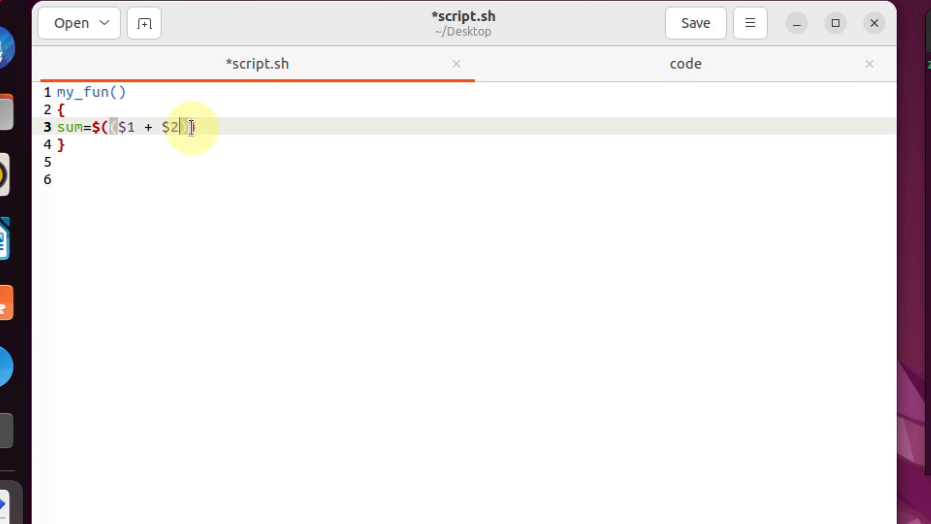
pyautogui.write(')')
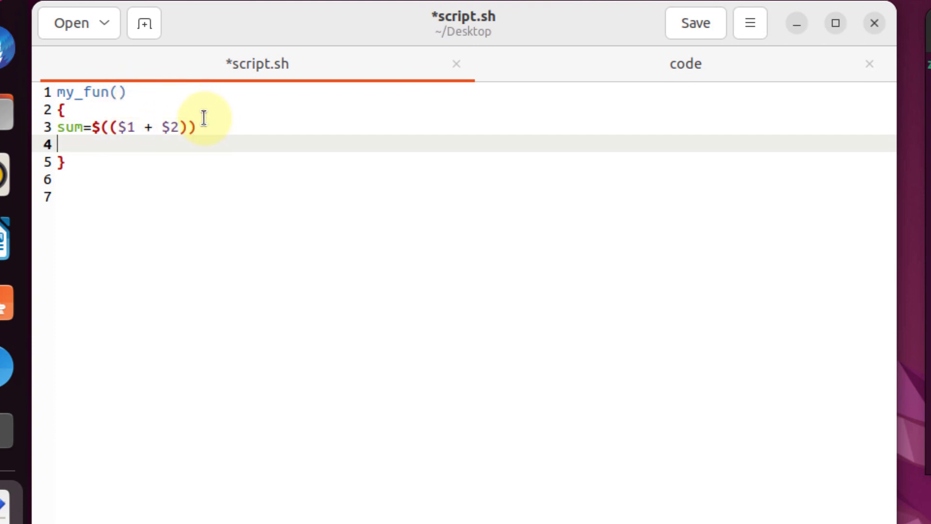
# Step: Add echo "your answer is : $sum" below the sum line in my_fun
pyautogui.write('echo')
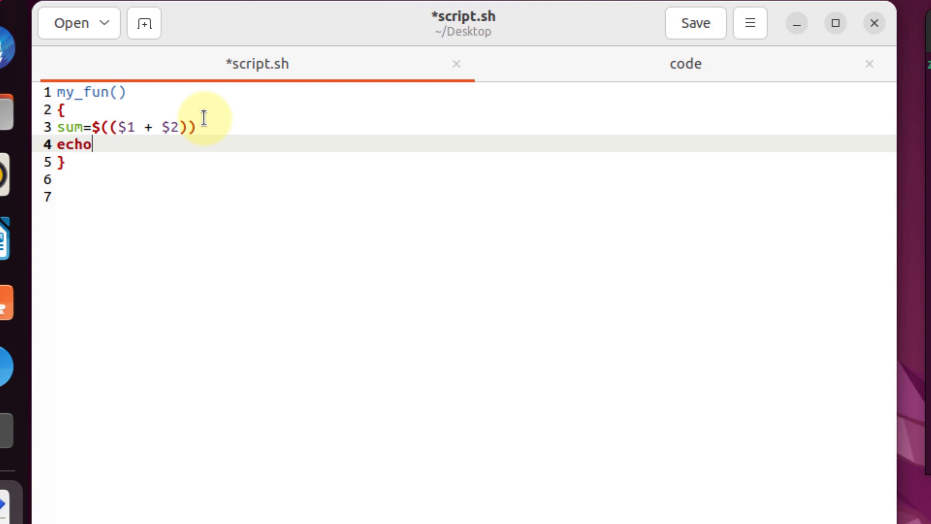
pyautogui.write('""')
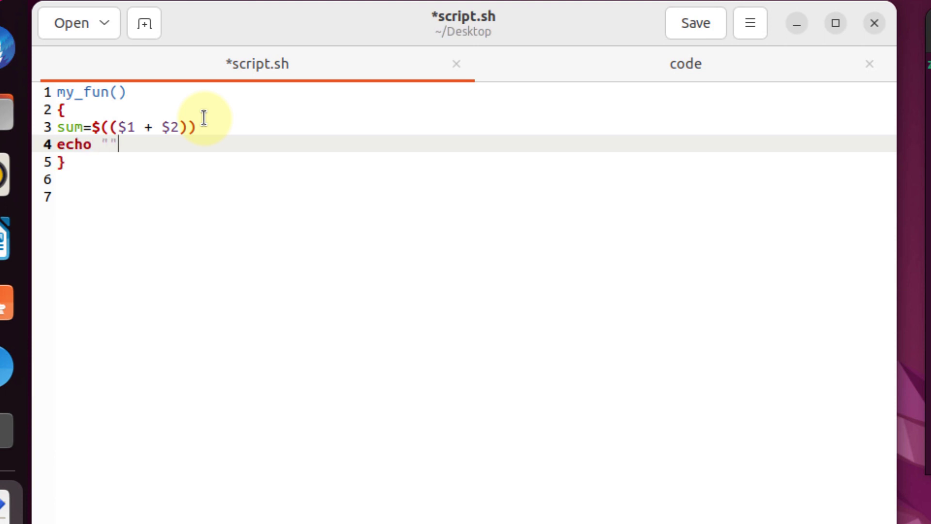
pyautogui.write('your answer is :')
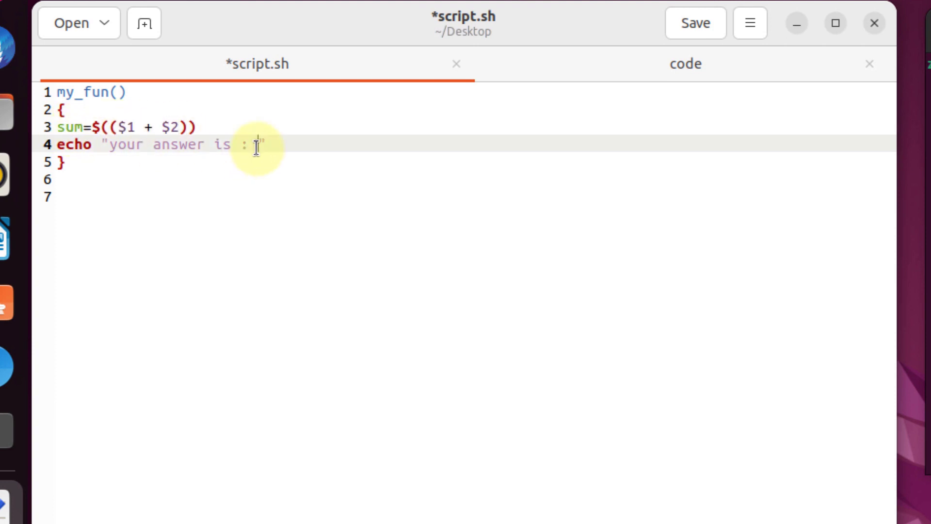
pyautogui.write('$')
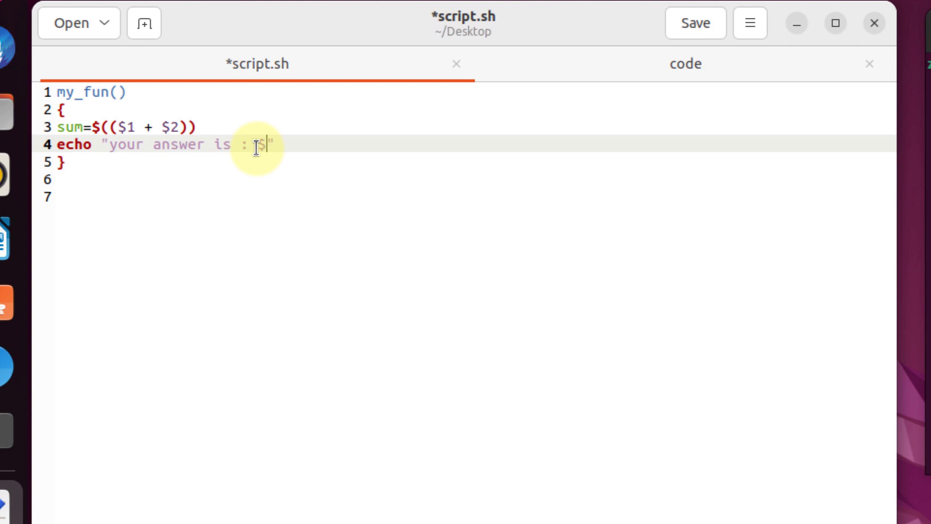
pyautogui.write('sum')
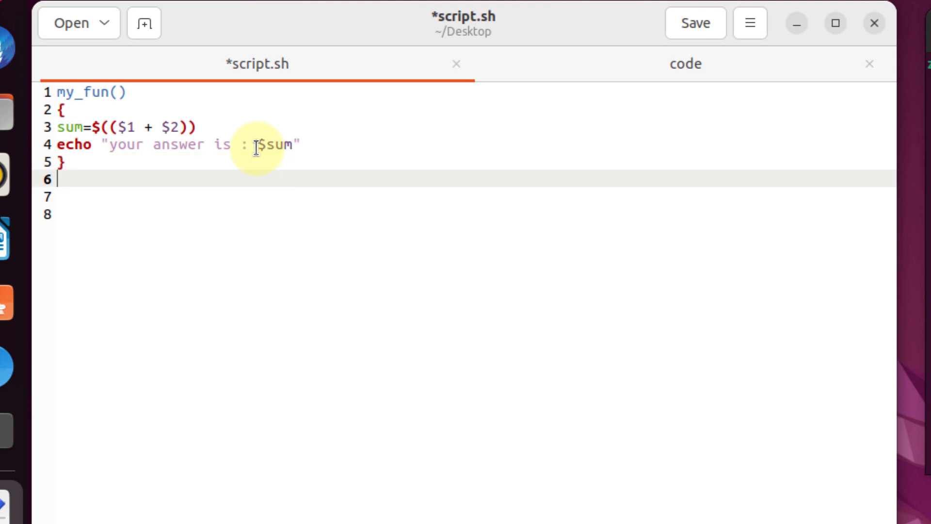
# Step: Add the call my_fun 20 25 below the function and save script.sh
pyautogui.write('my_')
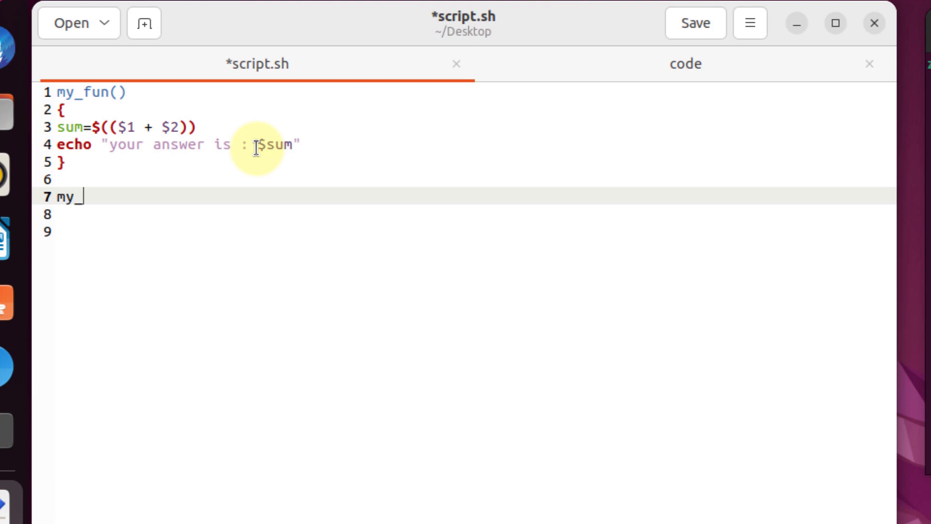
pyautogui.write('fun')
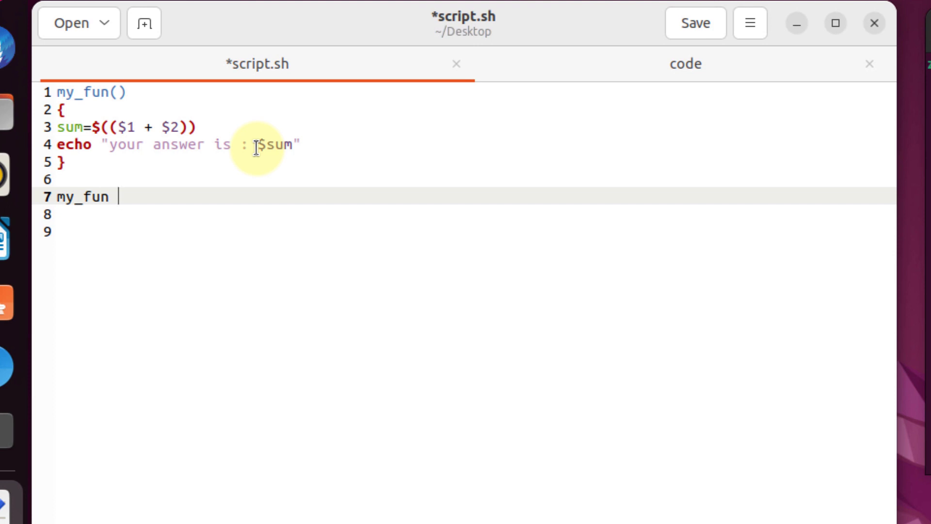
pyautogui.write('20')
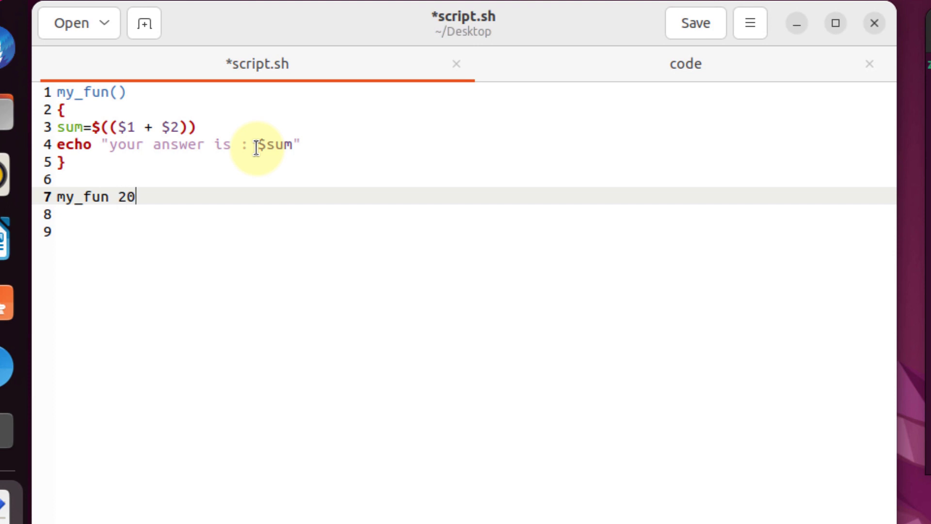
pyautogui.write('25')
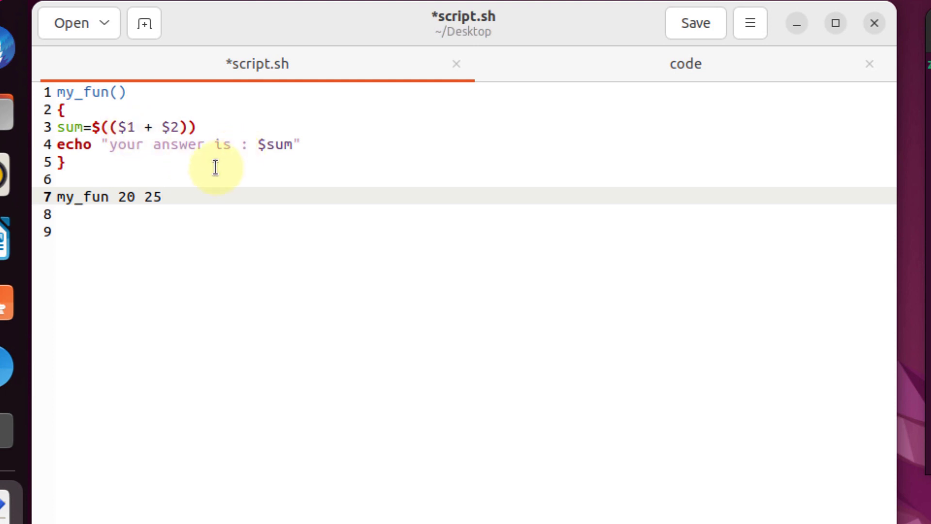
pyautogui.click(694, 23)
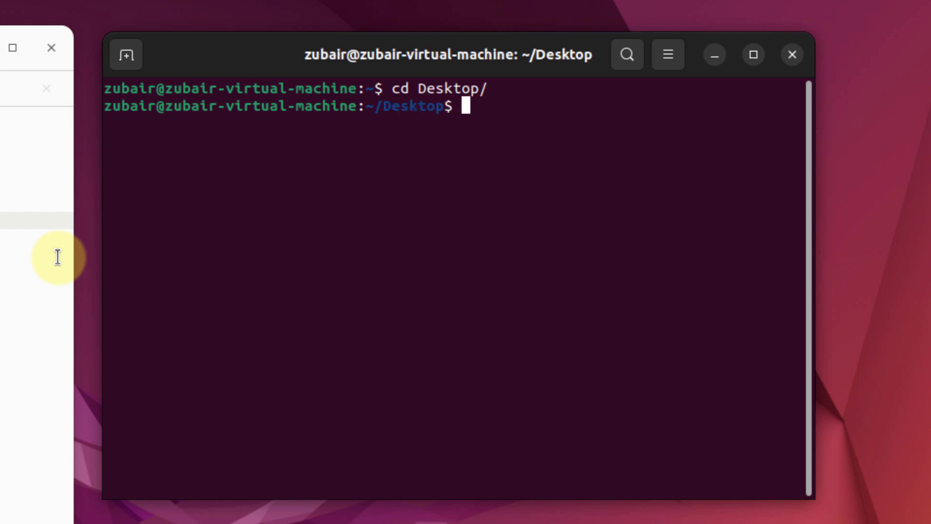
# Step: Run bash script.sh in the Desktop terminal
pyautogui.write('bash')
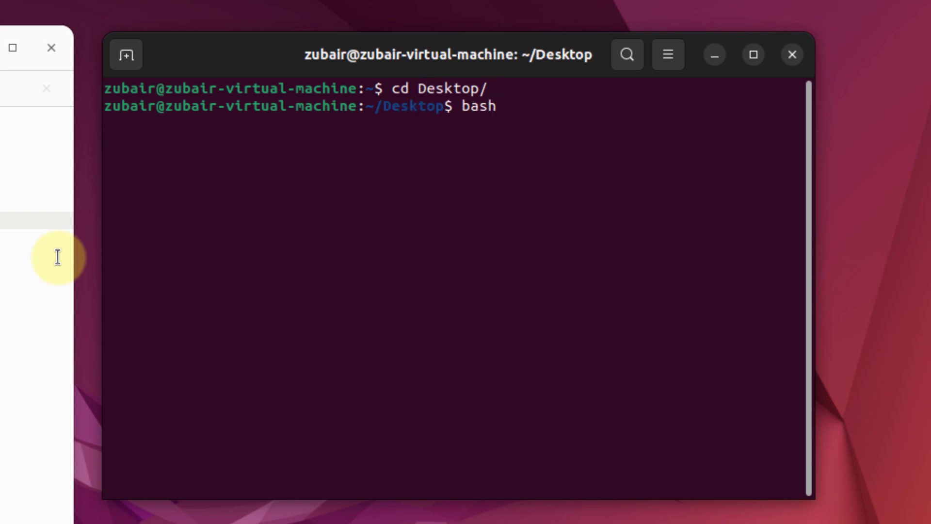
pyautogui.write('scri')
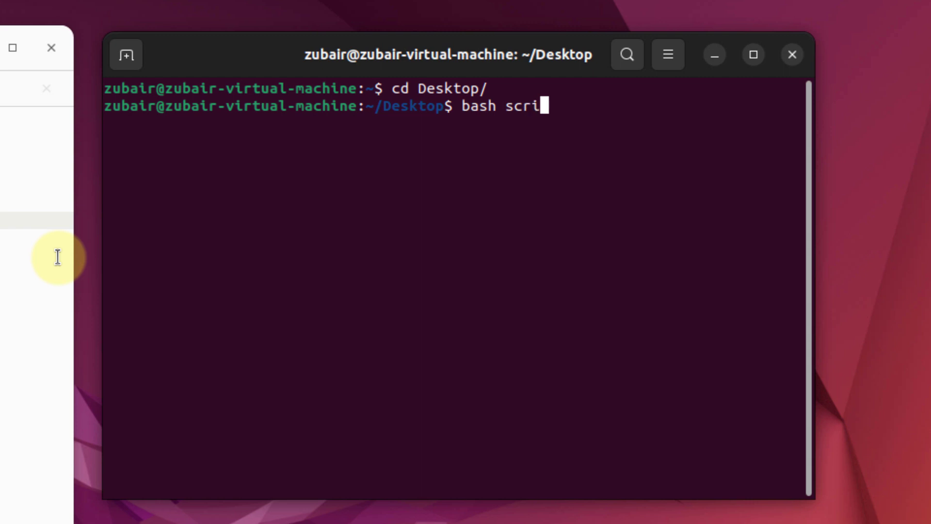
pyautogui.write('pt.sh')
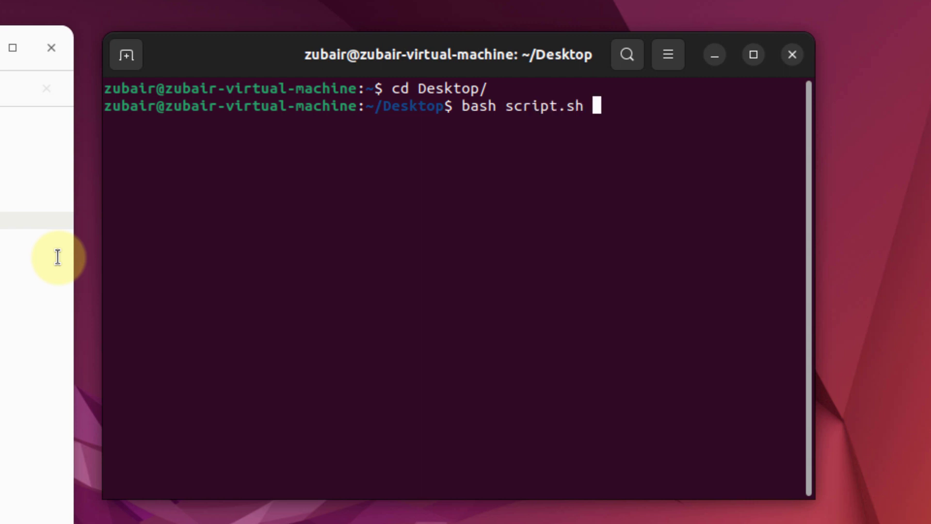
pyautogui.press('Return')
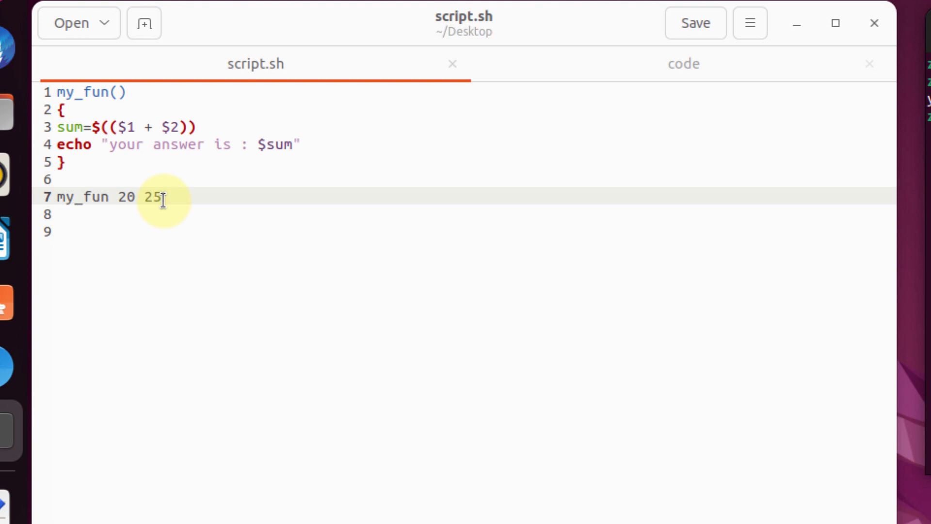
pyautogui.moveTo(594, 182)
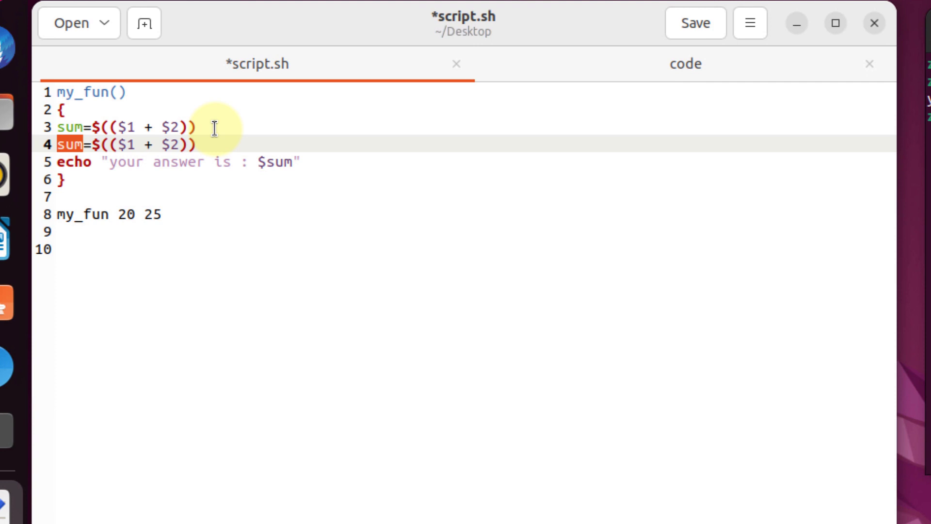
# Step: Add mul=$(($1 * $2)) and echo "your answer is : $mul" to my_fun
pyautogui.write('mul')
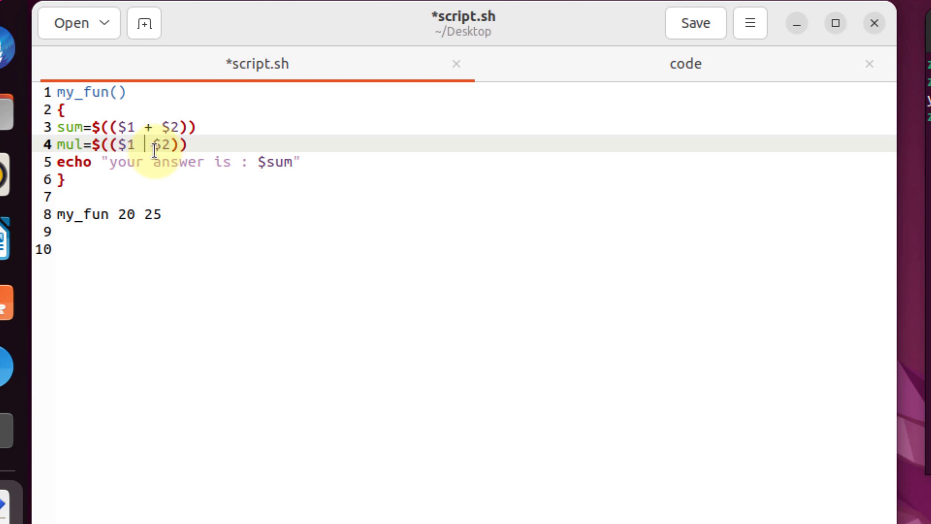
pyautogui.write('*')
pyautogui.write('echo "your answer is : $mul"')
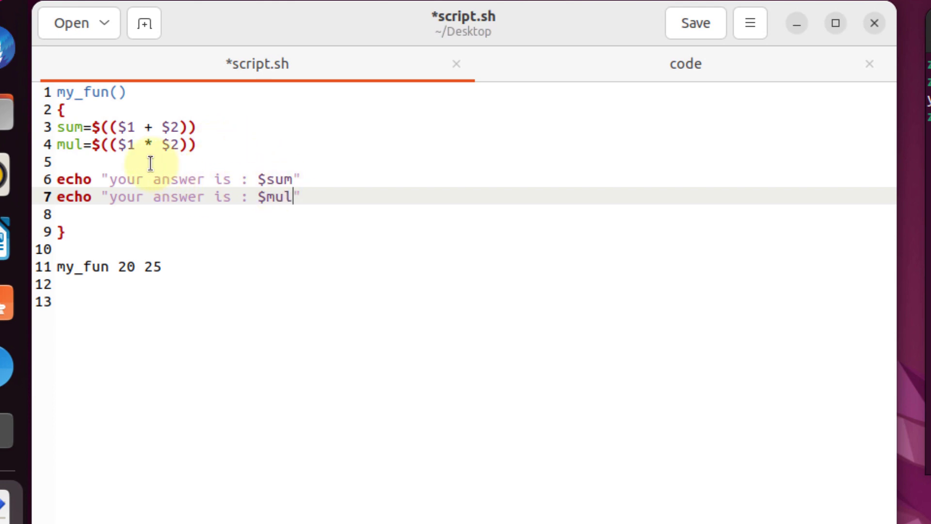
pyautogui.moveTo(180, 212)
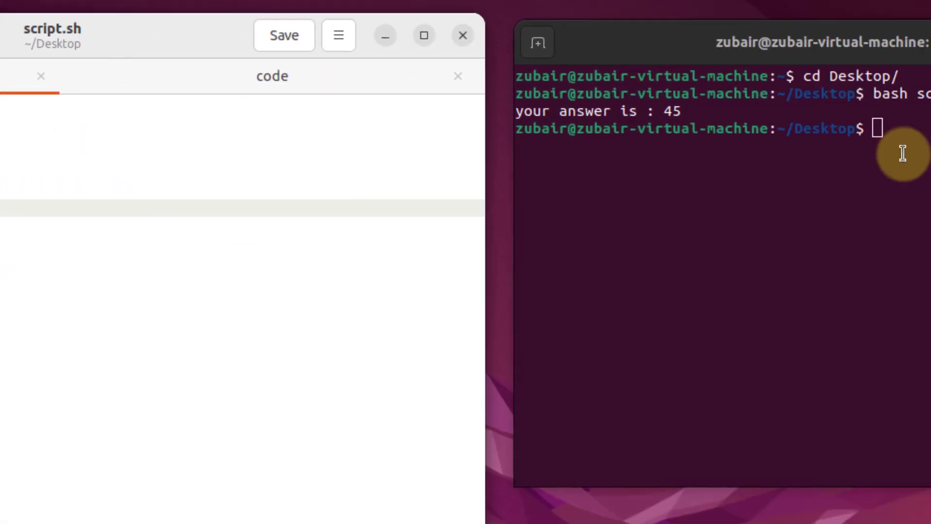
# Step: Rerun bash script.sh to print the sum 45 and product 500
pyautogui.write('bash script.sh')
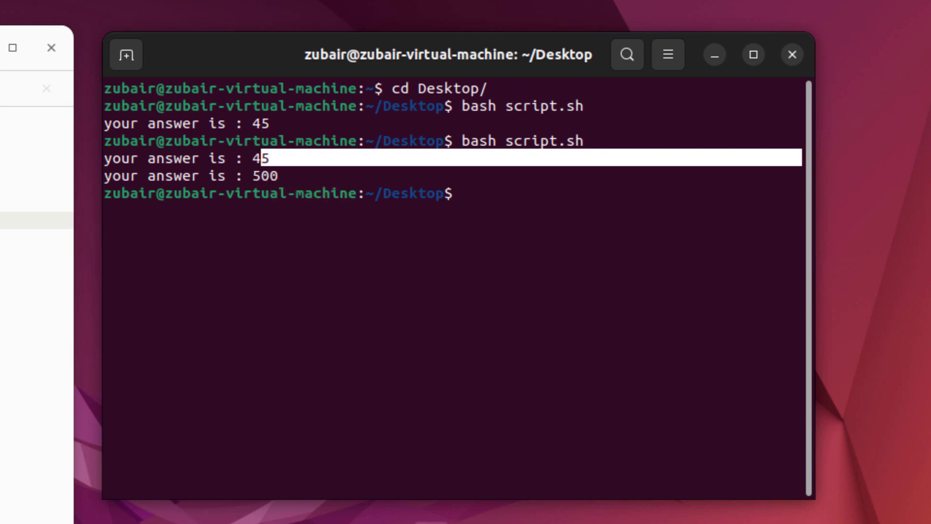
# Step: Change the product message to "your answer of multiplication is" and save the script
pyautogui.doubleClick(223, 197)
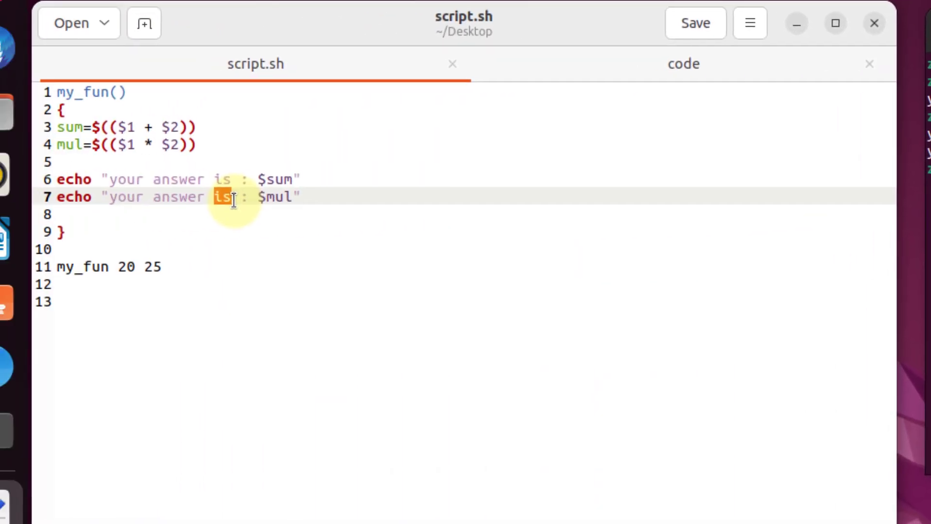
pyautogui.write('of multi')
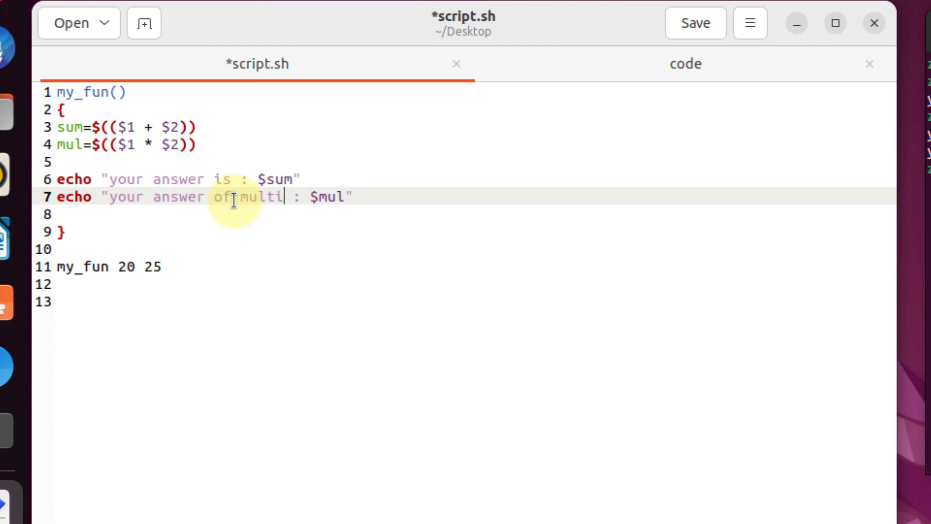
pyautogui.write('plication is')
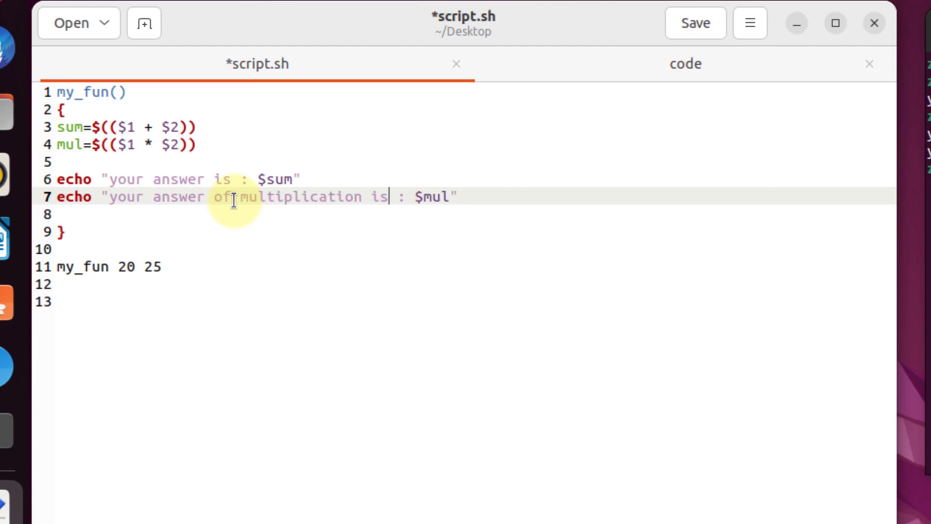
pyautogui.click(692, 24)
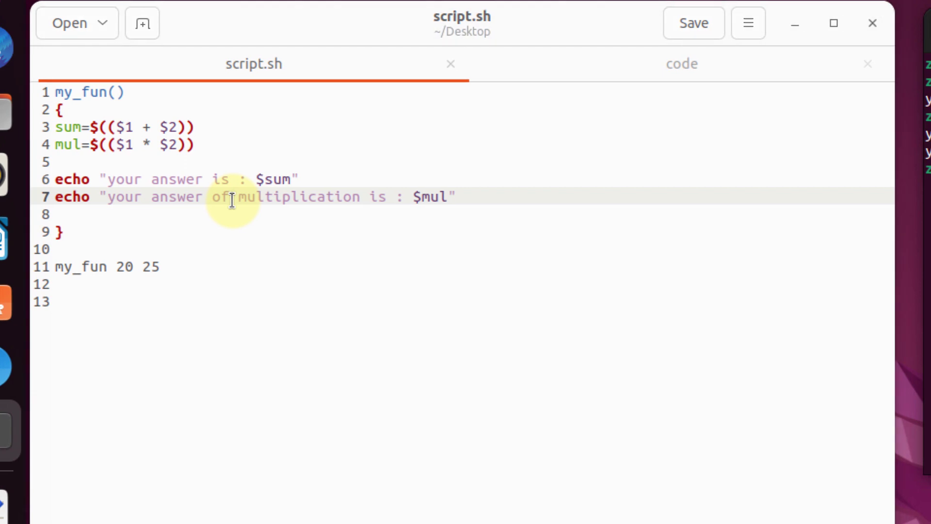